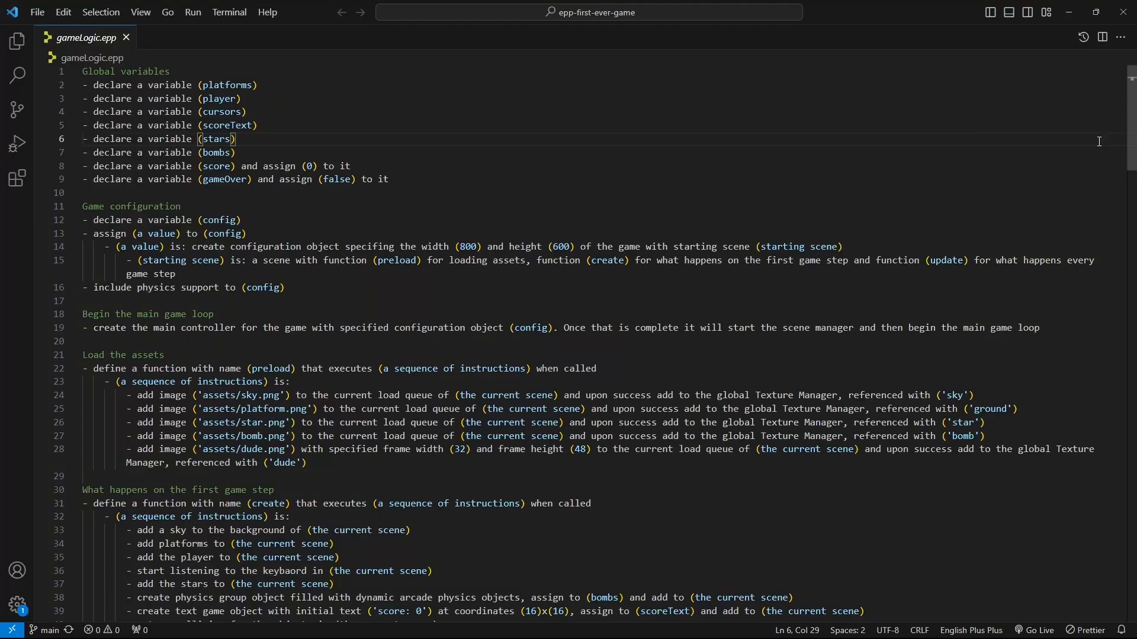
Scroll through gameLogic.js past the keyboard, stars, collision and scoring functions.
scroll("down", 3)
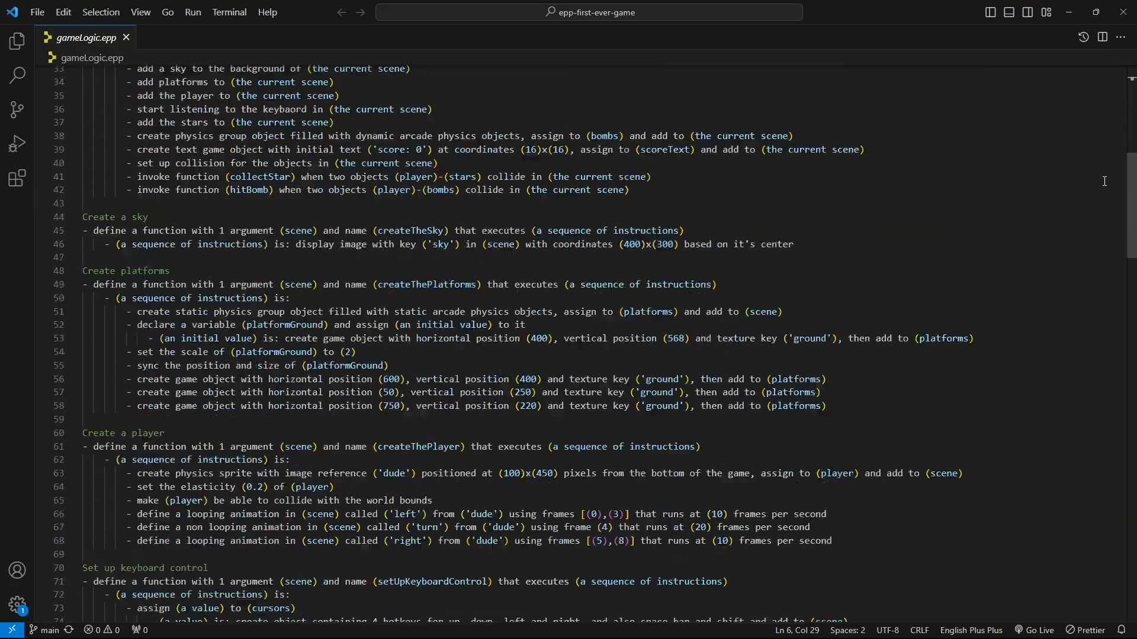
scroll("down", 3)
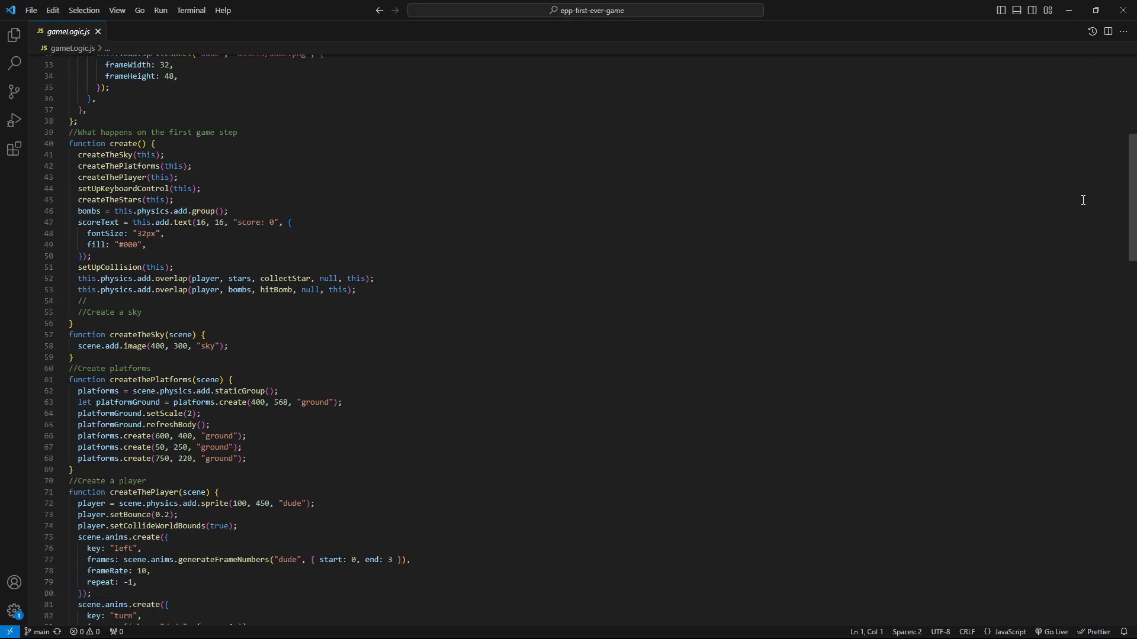
scroll("down", 3)
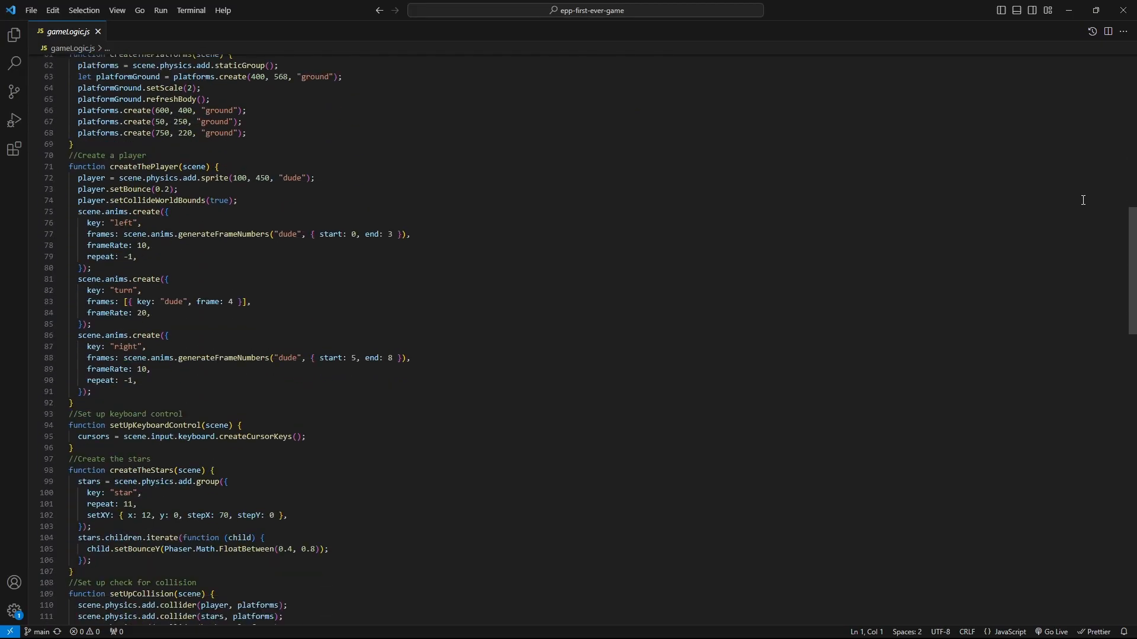
scroll("down", 3)
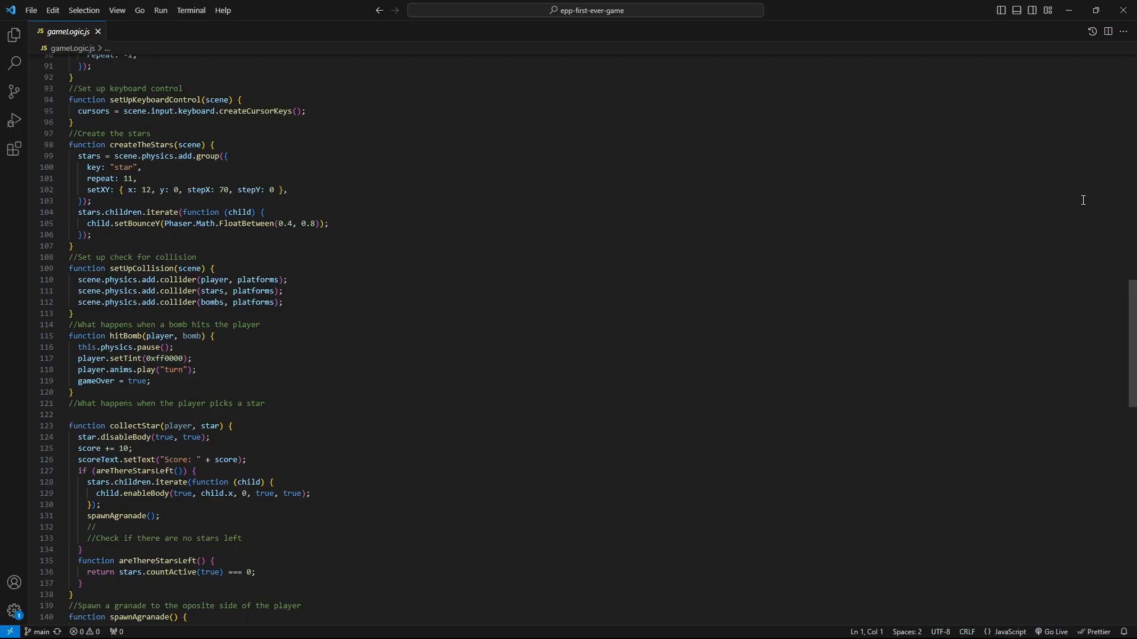
scroll("down", 3)
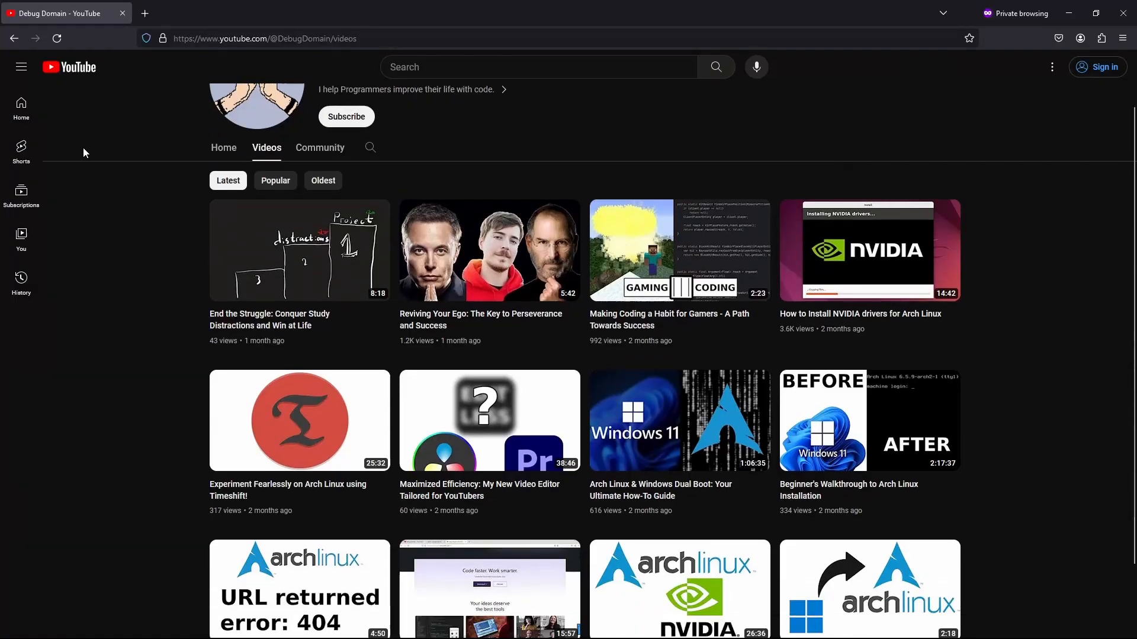
scroll("down", 3)
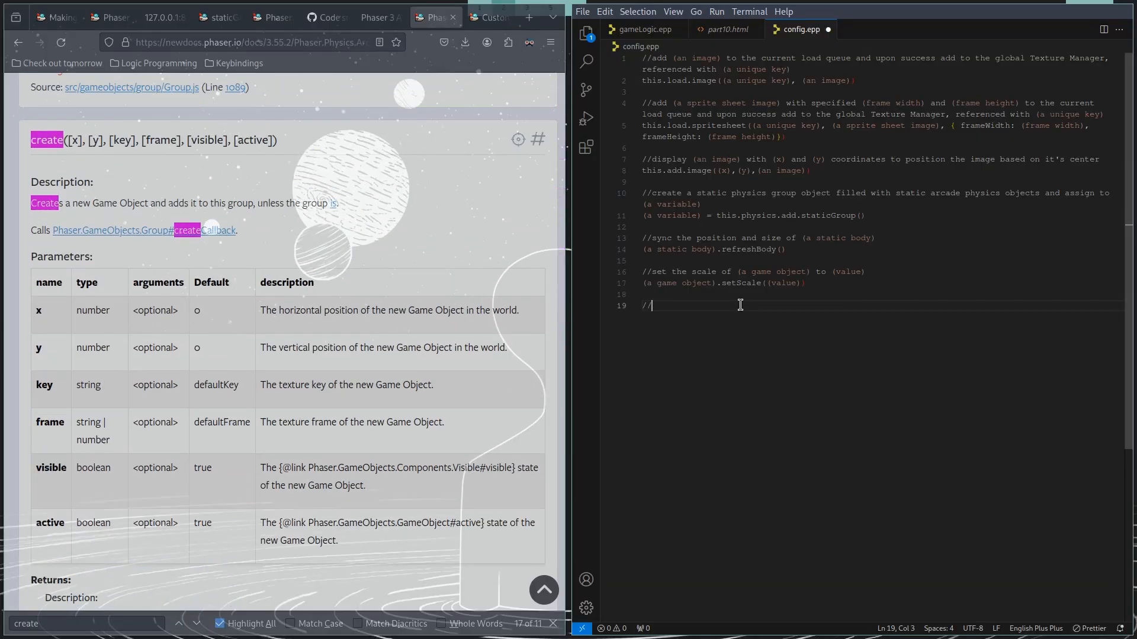
Type the comment '//create a new game object and add it to (a group)' on line 19.
type("c")
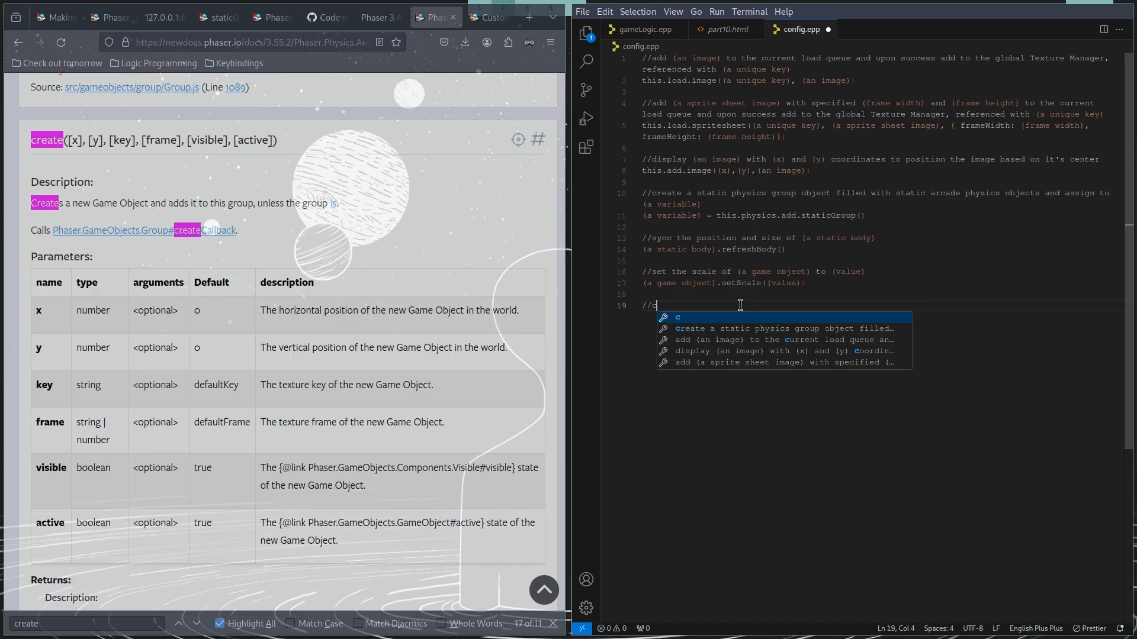
type("reate a new")
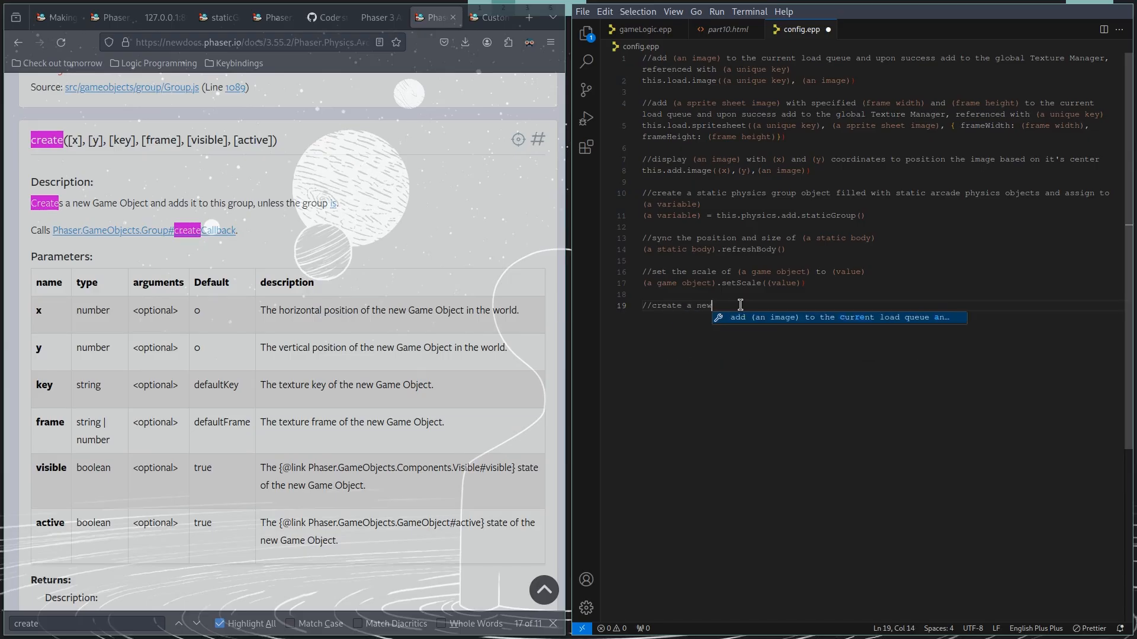
type("game object and add it to")
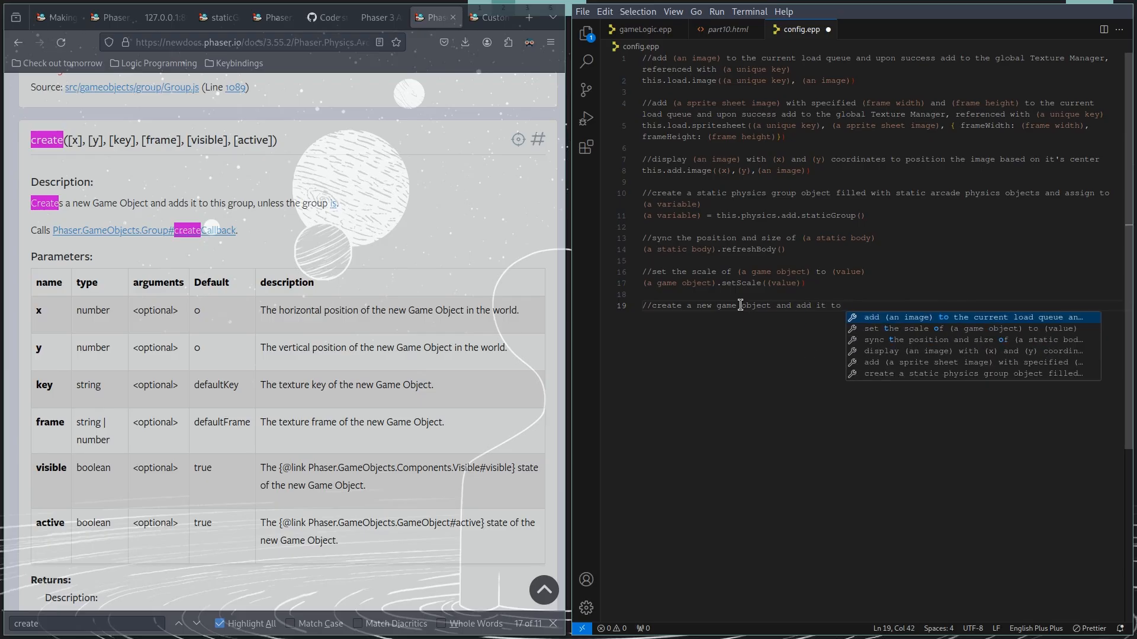
type("(a")
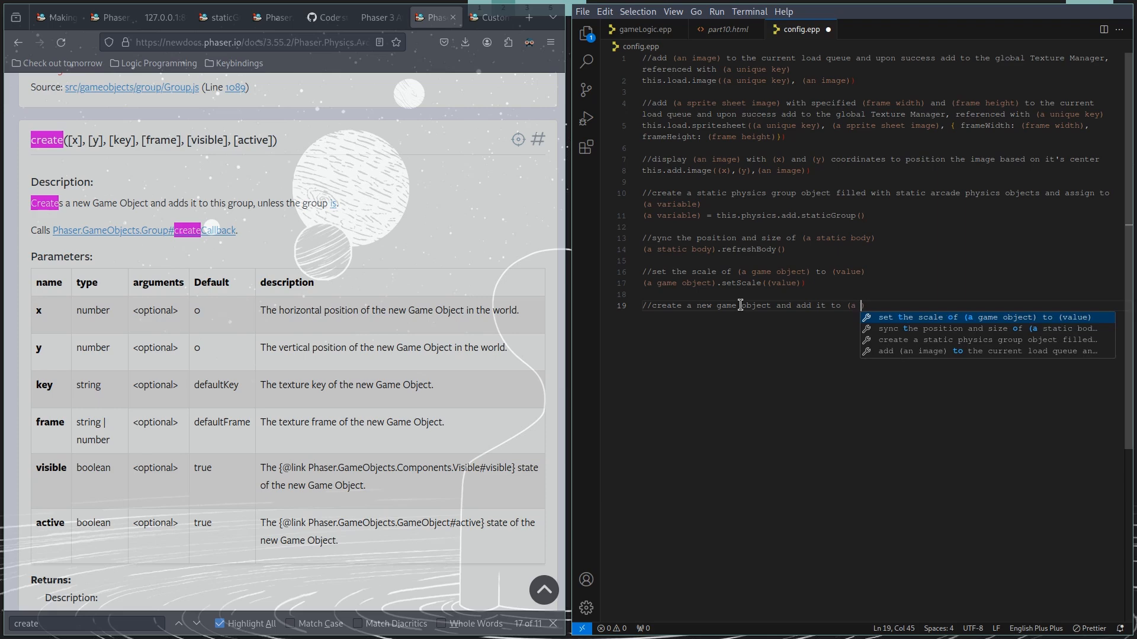
type("group)")
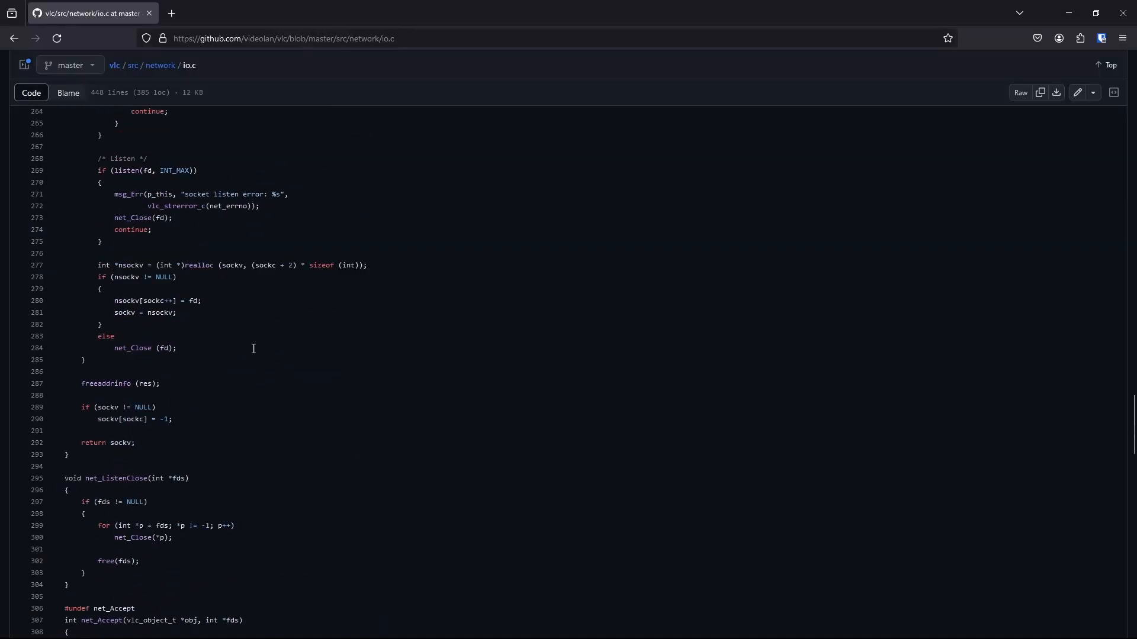
Scroll io.c on GitHub and select the comment about moving the listening socket.
scroll("down", 3)
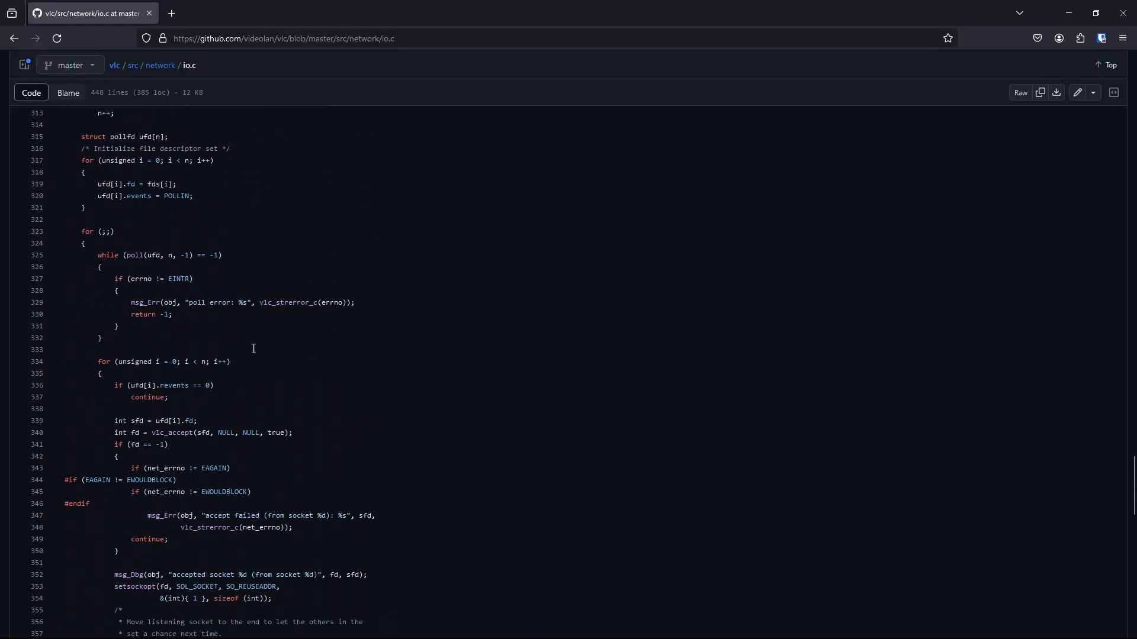
scroll("down", 3)
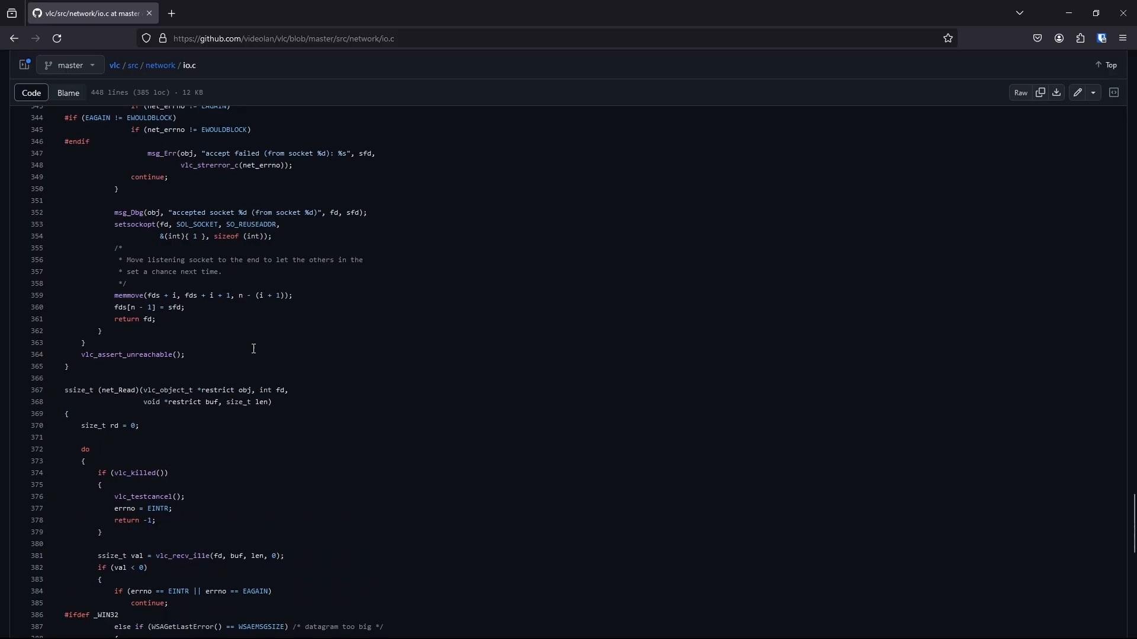
left_click_drag(110, 247, 126, 284)
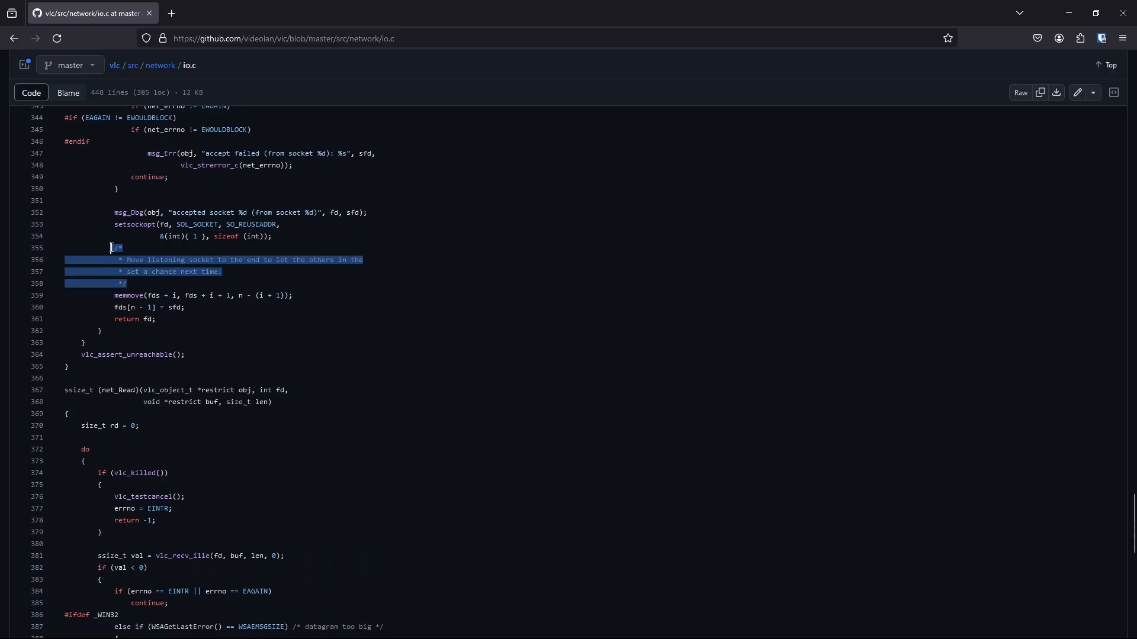
Open the GeeksforGeeks article on the five generations of programming languages.
scroll("down", 3)
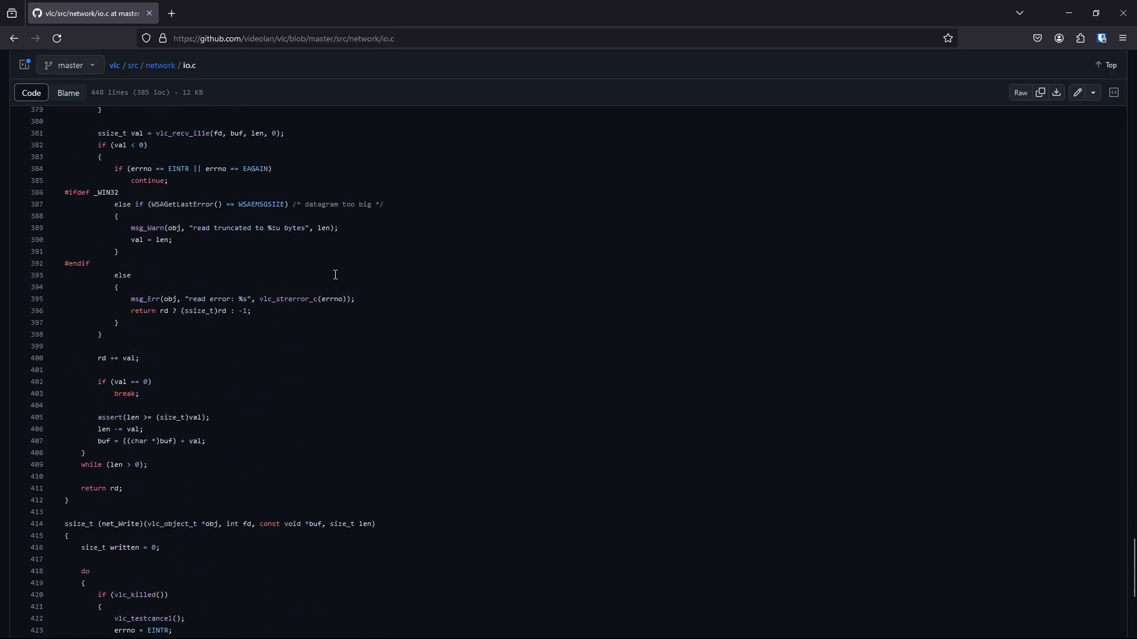
scroll("down", 3)
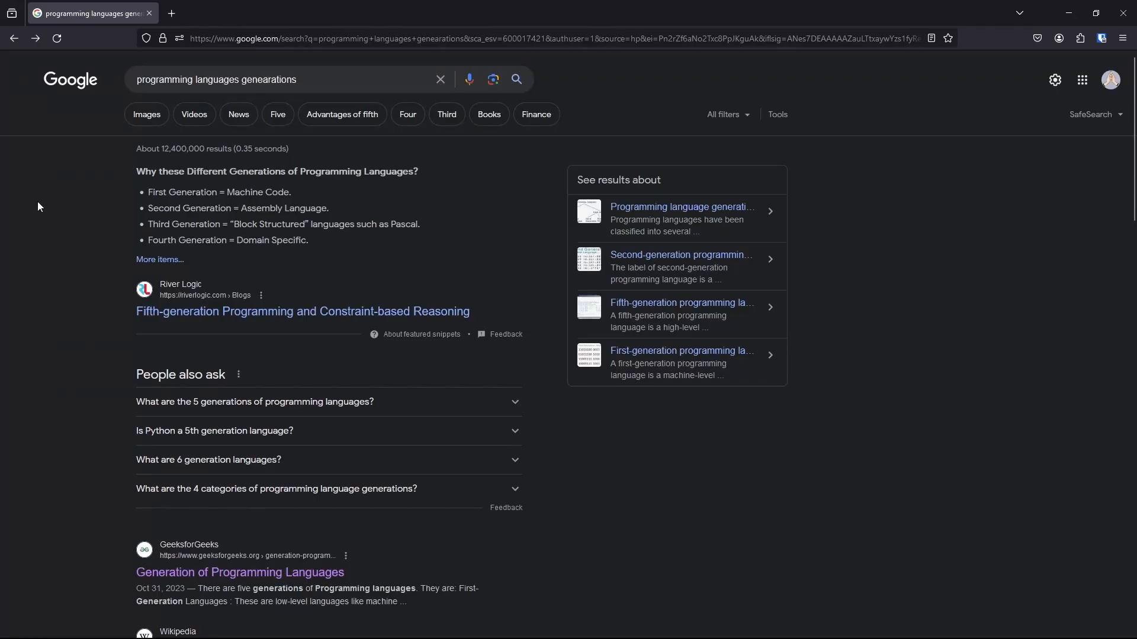
left_click(240, 572)
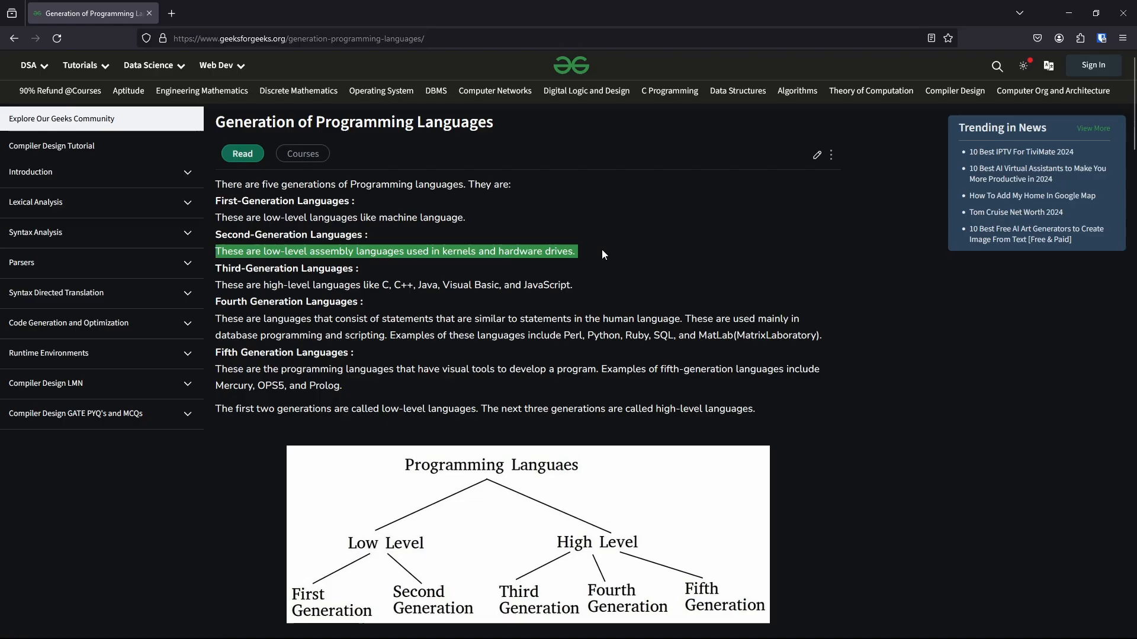
mouse_move(233, 280)
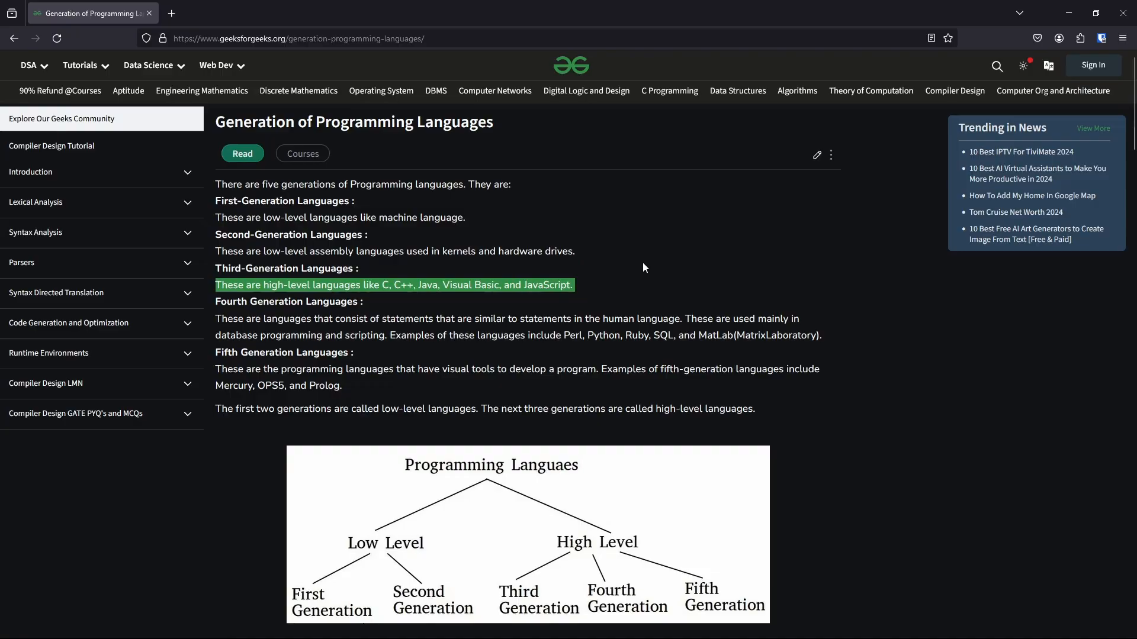
mouse_move(651, 265)
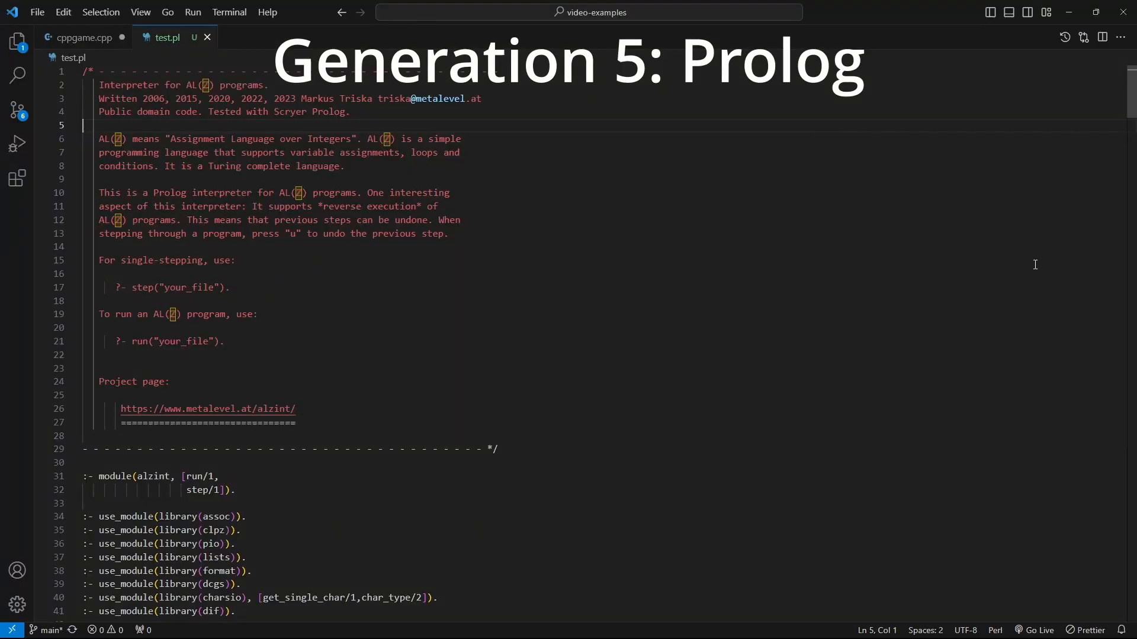
Scroll through the Prolog interpreter in test.pl past its evaluation rules.
scroll("down", 3)
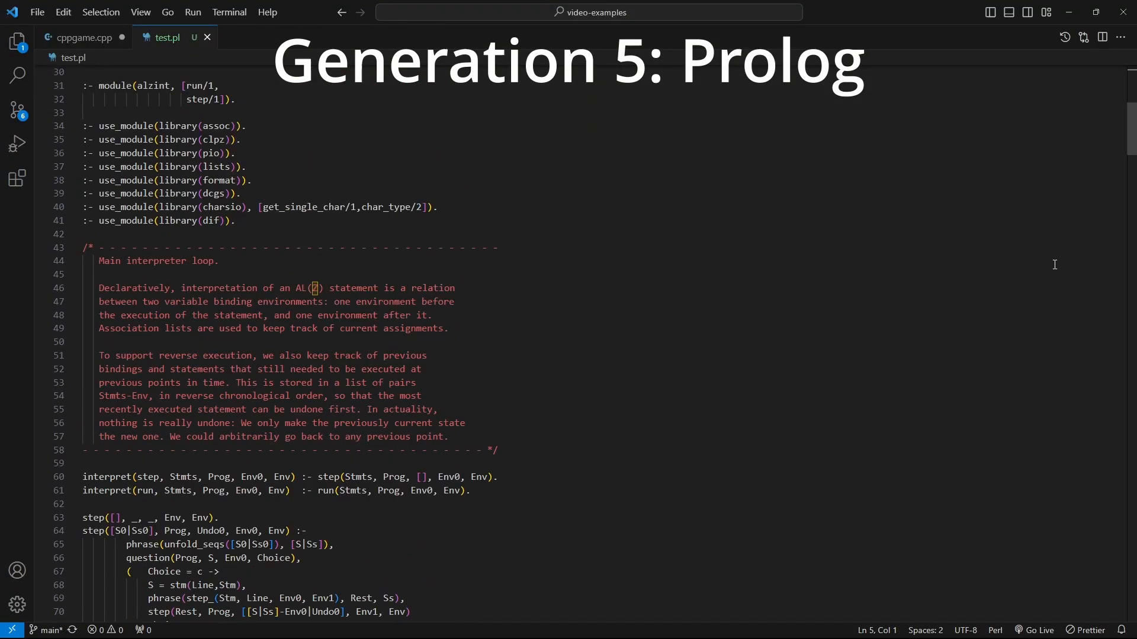
scroll("down", 3)
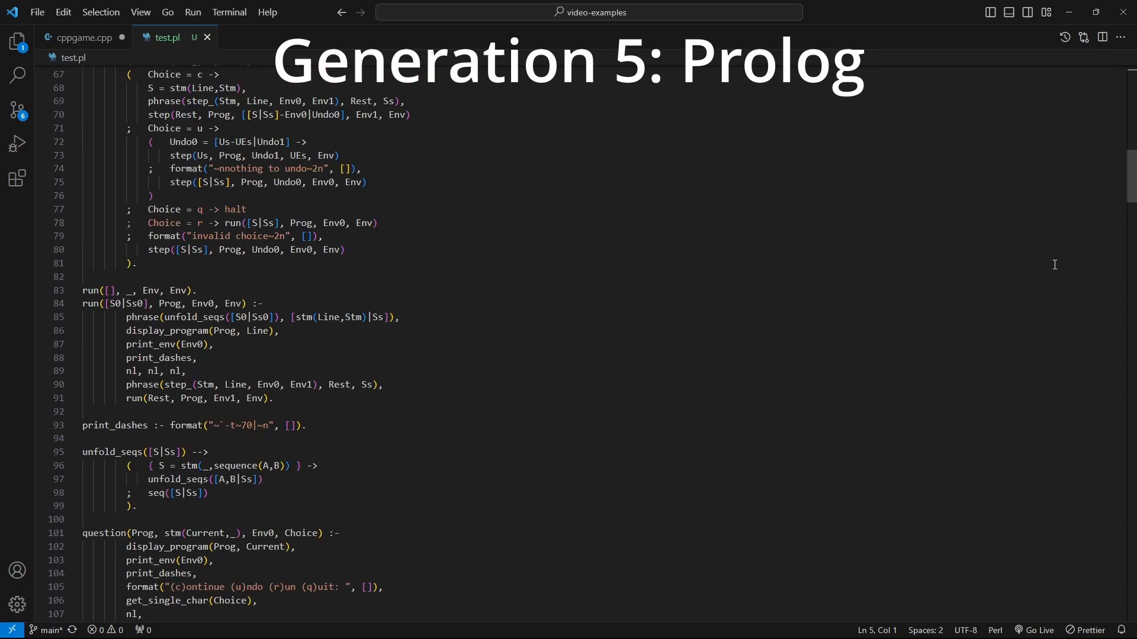
scroll("down", 3)
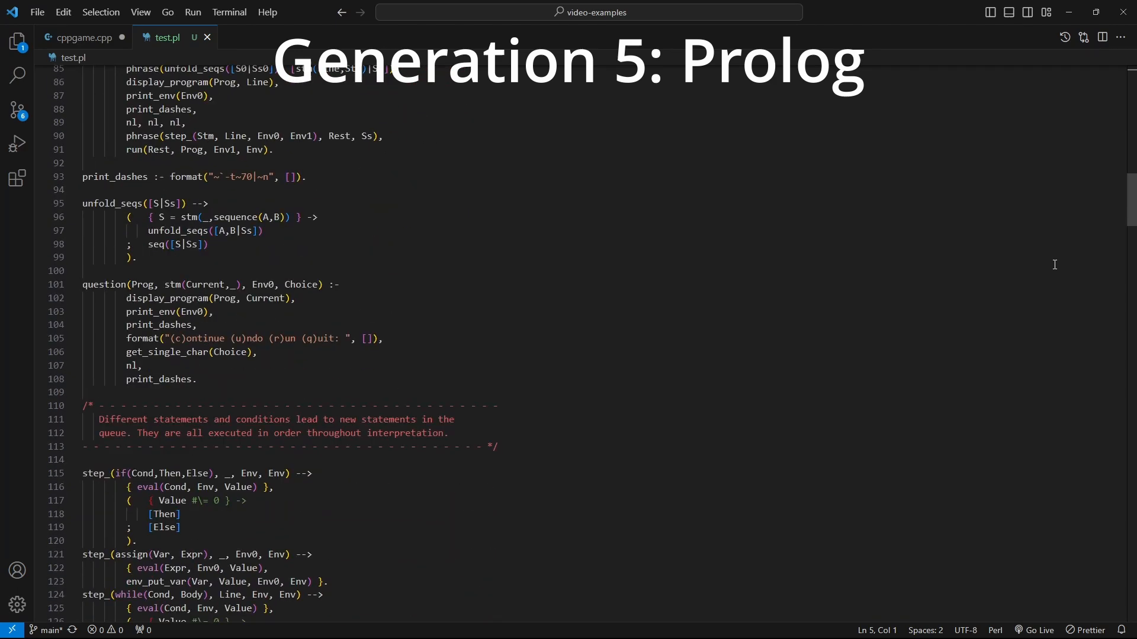
scroll("down", 3)
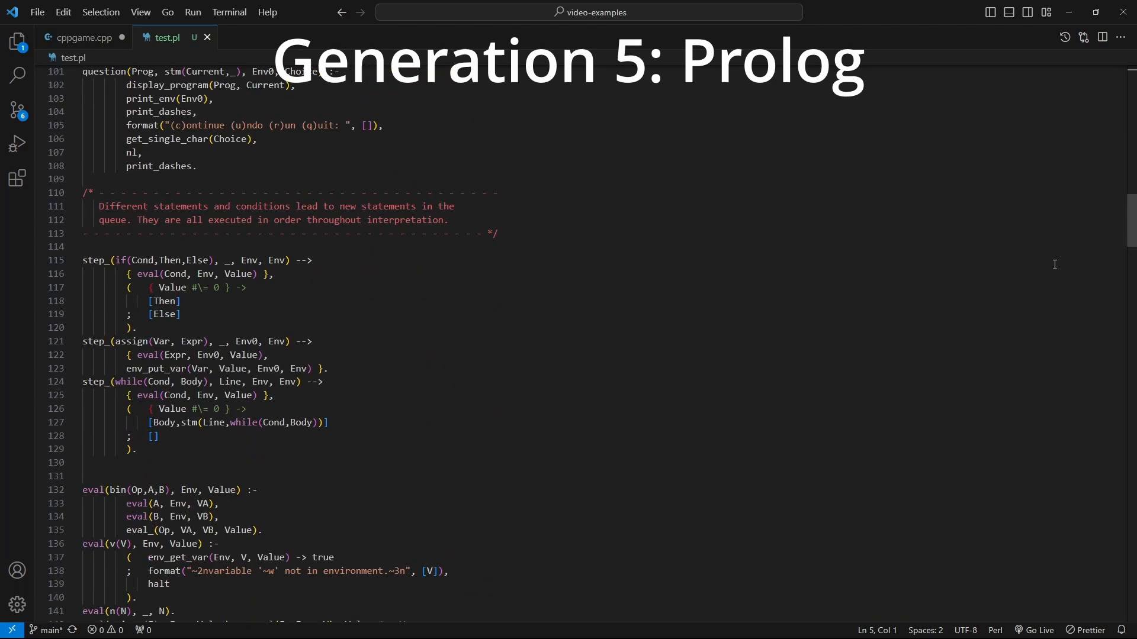
scroll("down", 3)
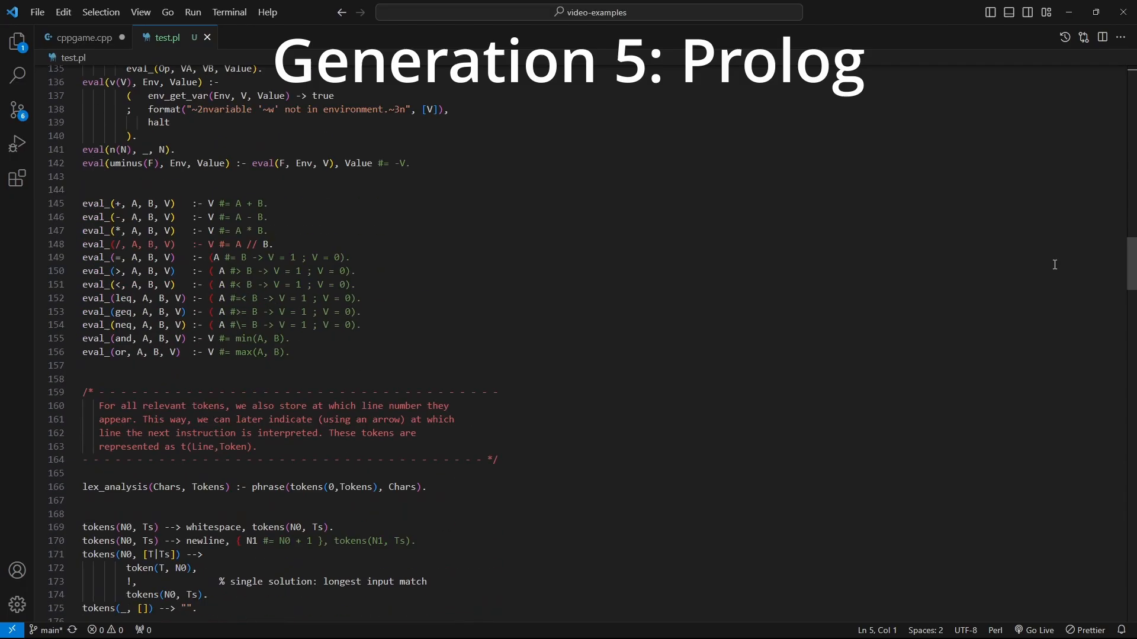
scroll("down", 3)
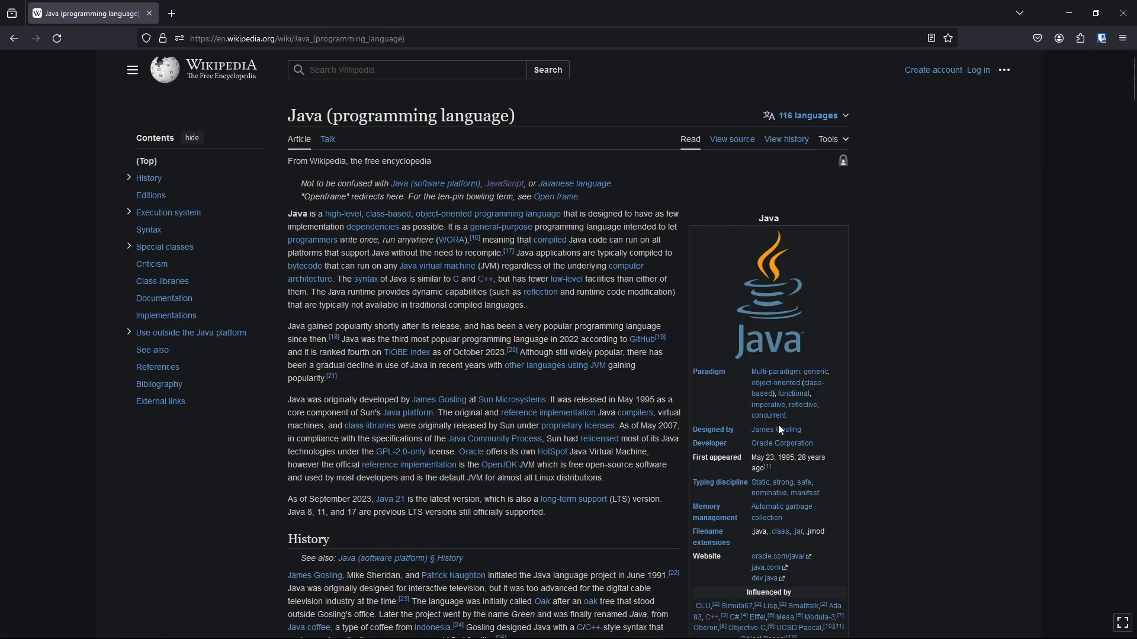
mouse_move(781, 430)
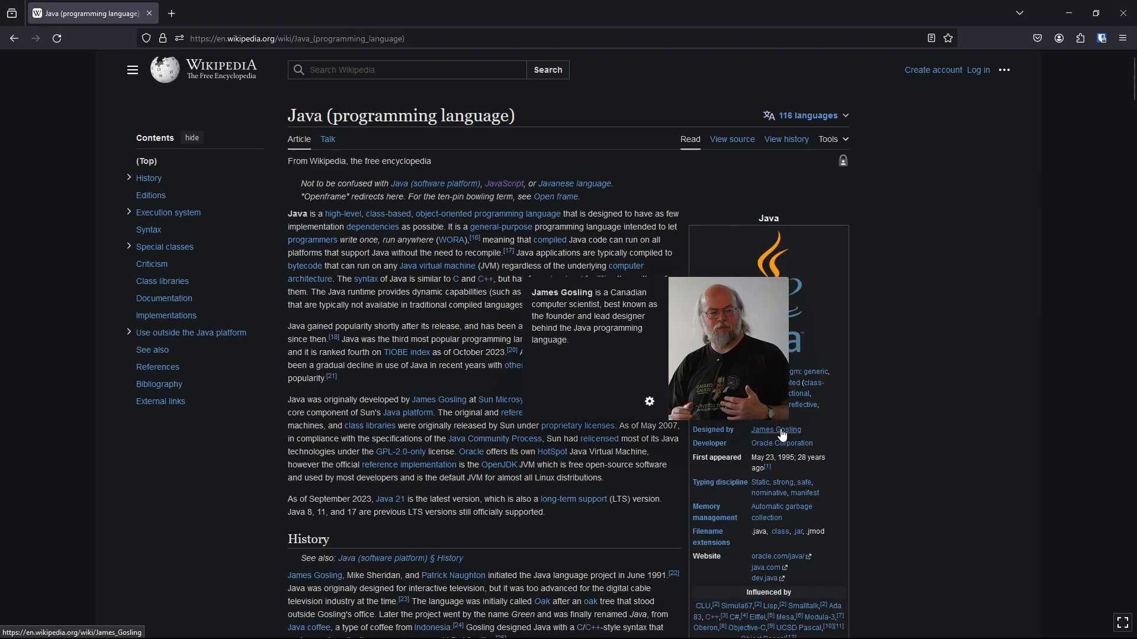